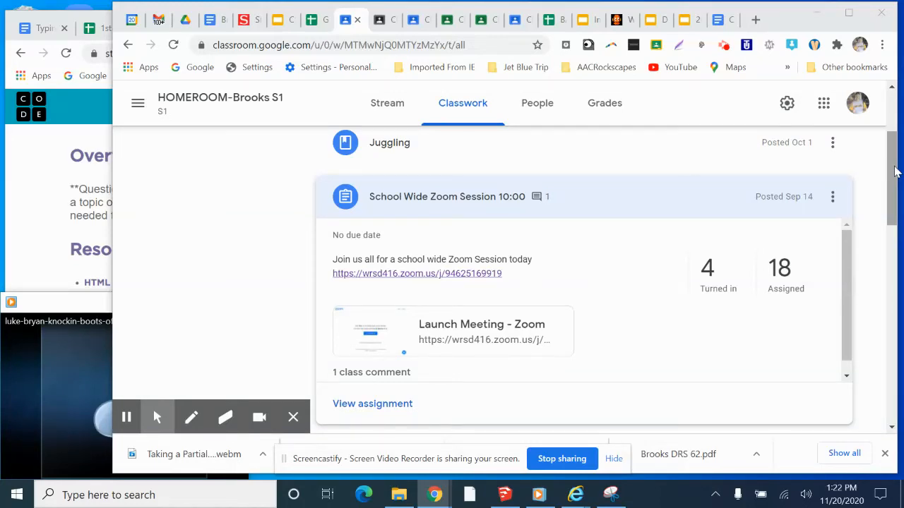
mouse_move(890, 204)
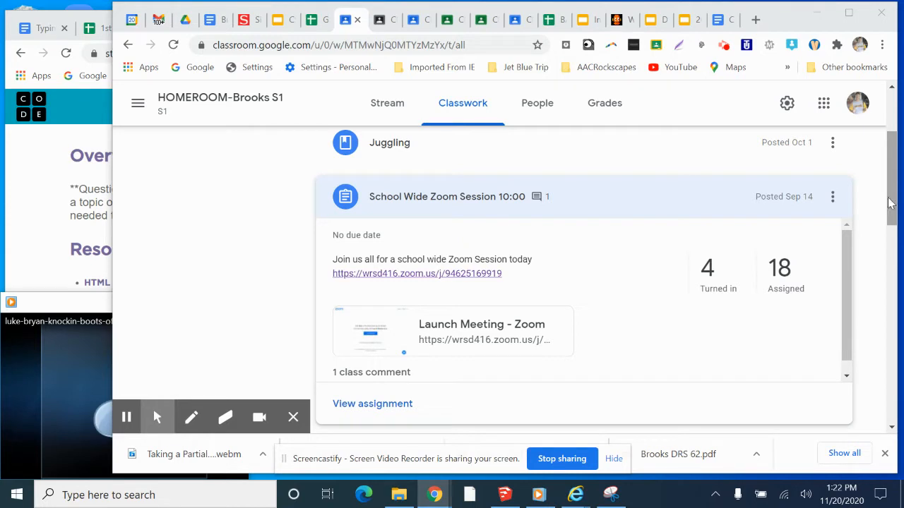
mouse_move(514, 238)
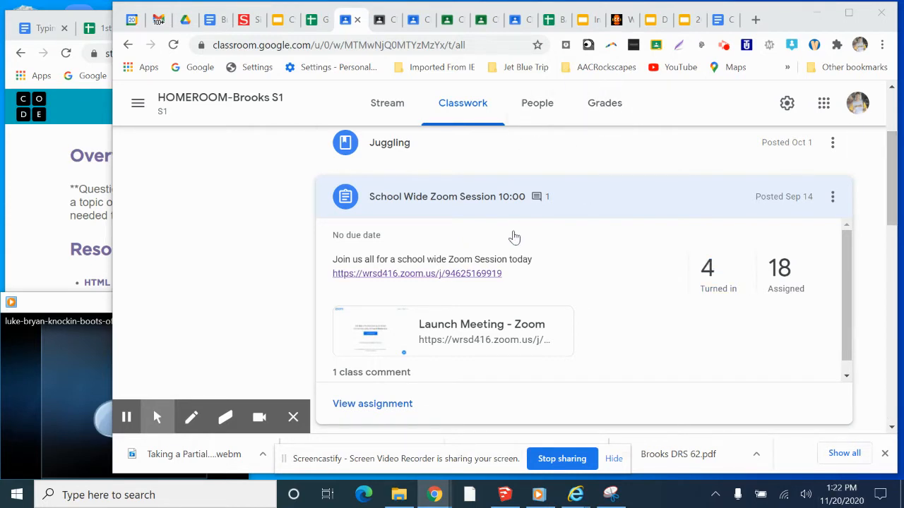
mouse_move(355, 196)
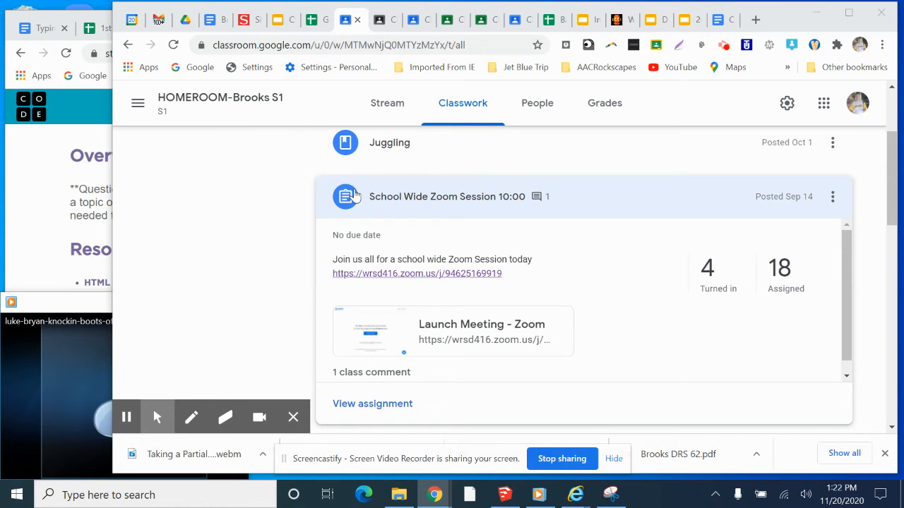
mouse_move(602, 207)
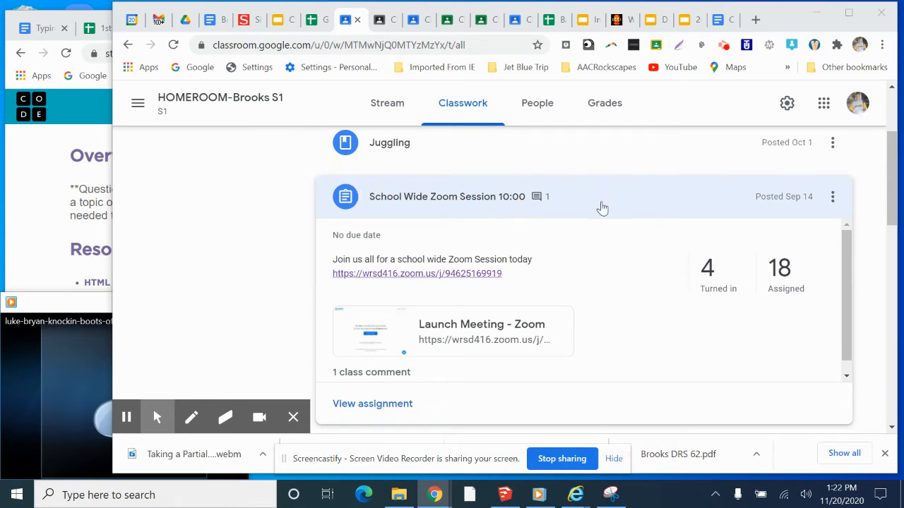
mouse_move(457, 223)
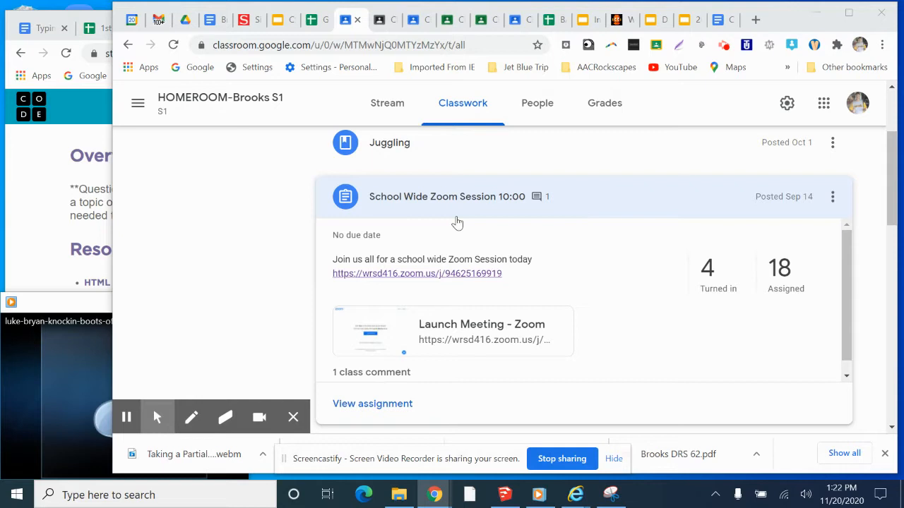
mouse_move(449, 206)
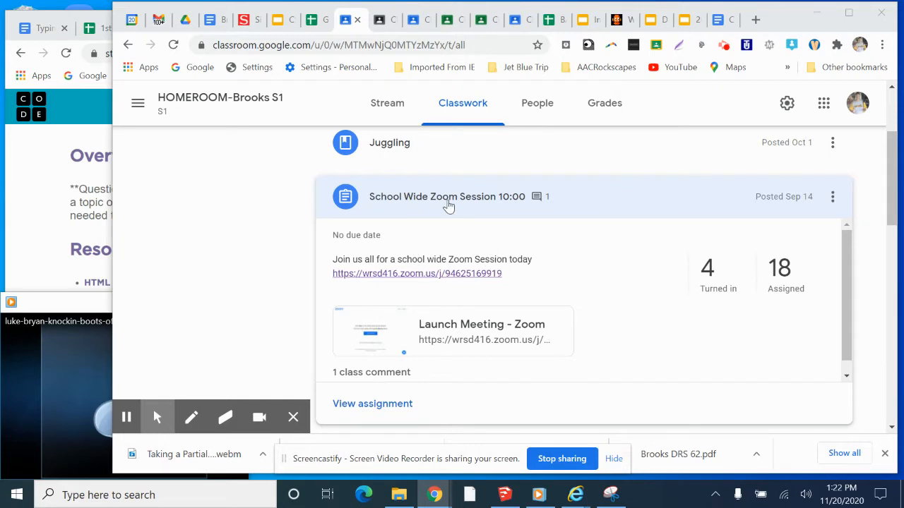
mouse_move(480, 204)
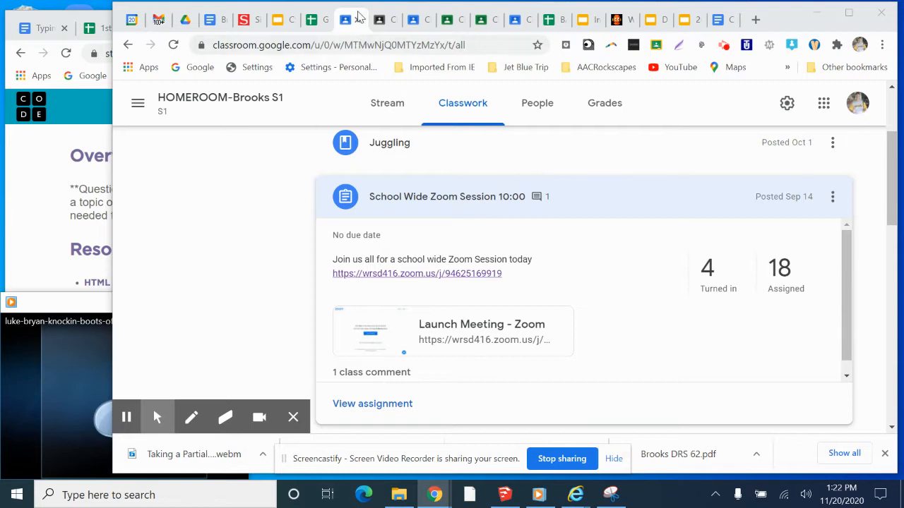
Show the 1stPer-DIGI COMM Classwork page and point out a Unit 4 Communication assignment
left_click(384, 20)
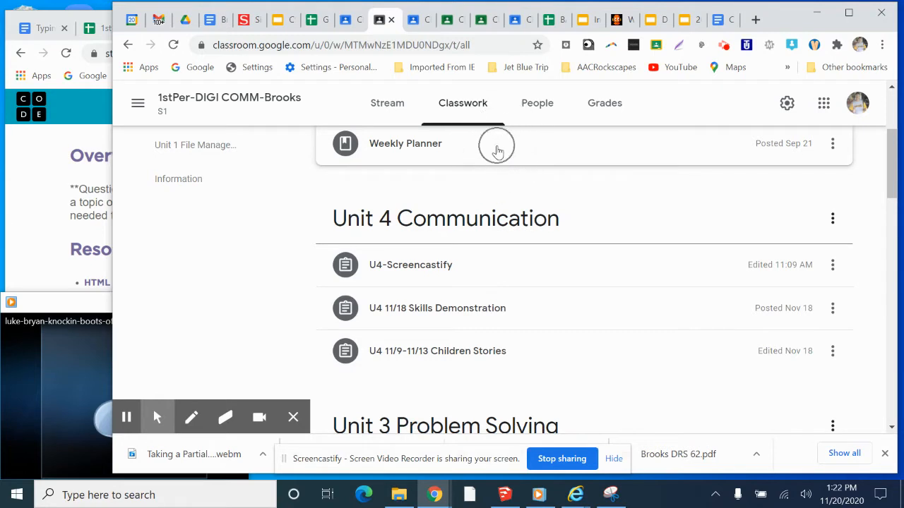
mouse_move(508, 195)
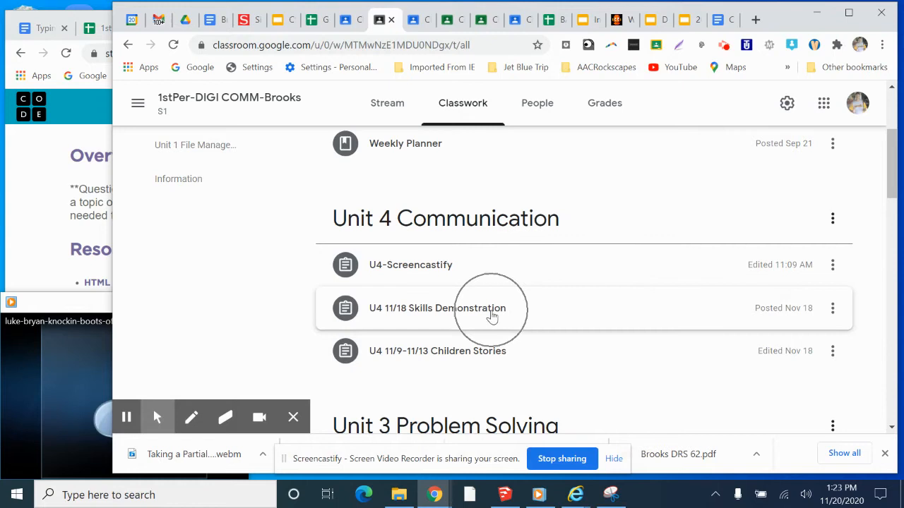
mouse_move(514, 313)
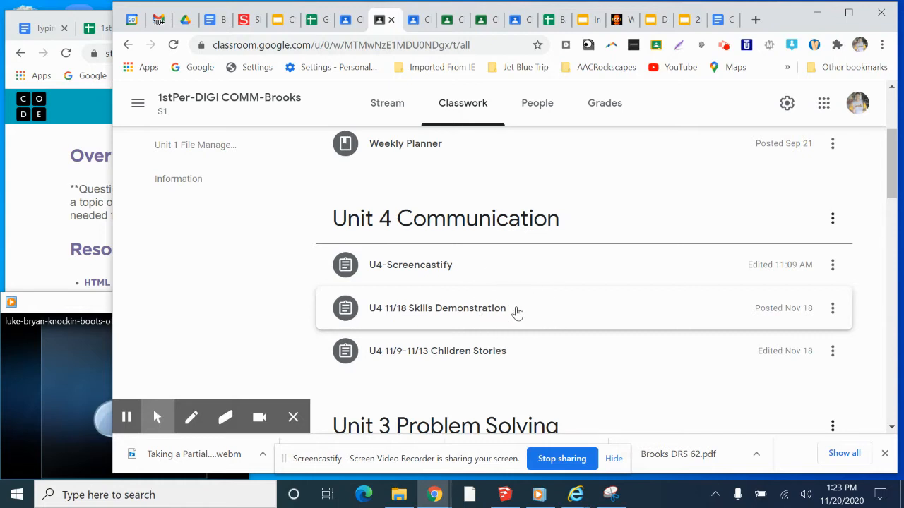
mouse_move(526, 302)
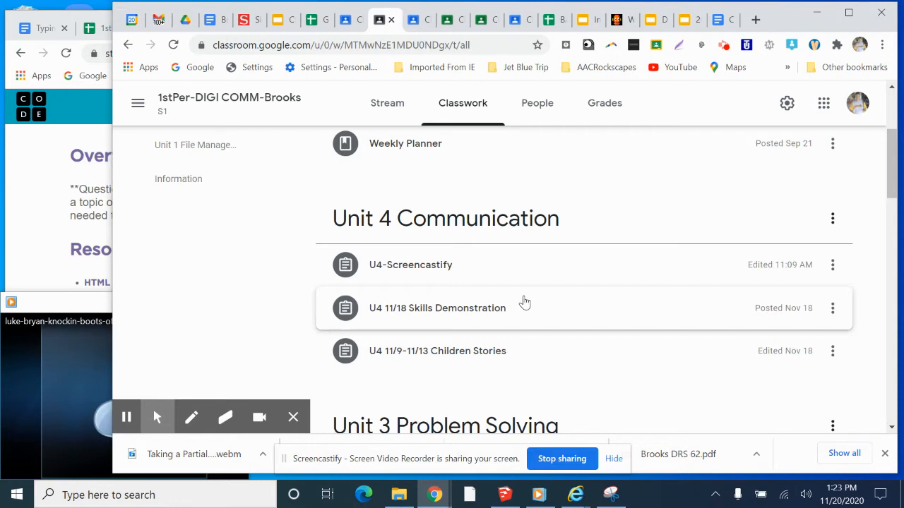
mouse_move(229, 97)
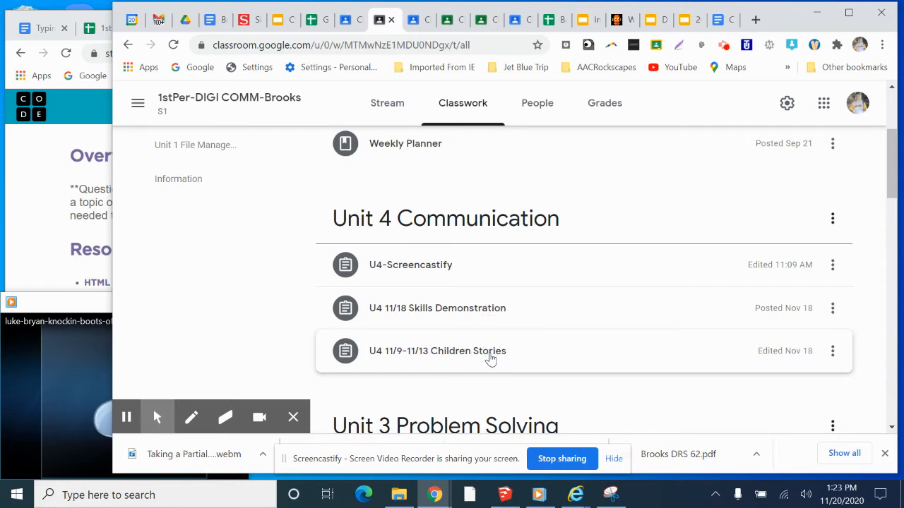
left_click(491, 350)
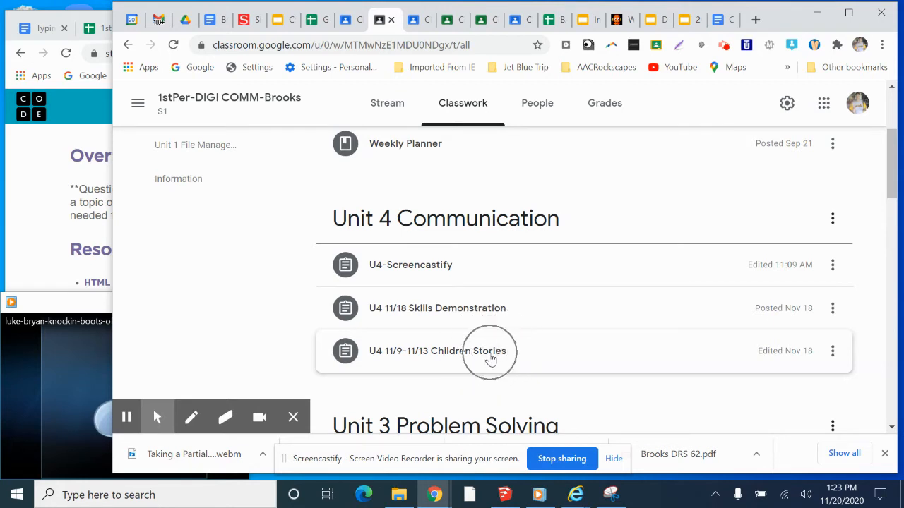
mouse_move(353, 25)
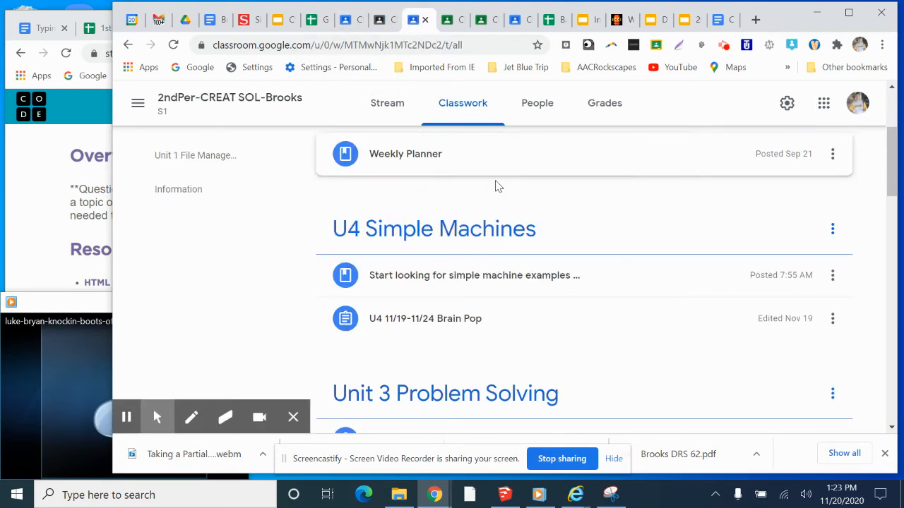
mouse_move(229, 97)
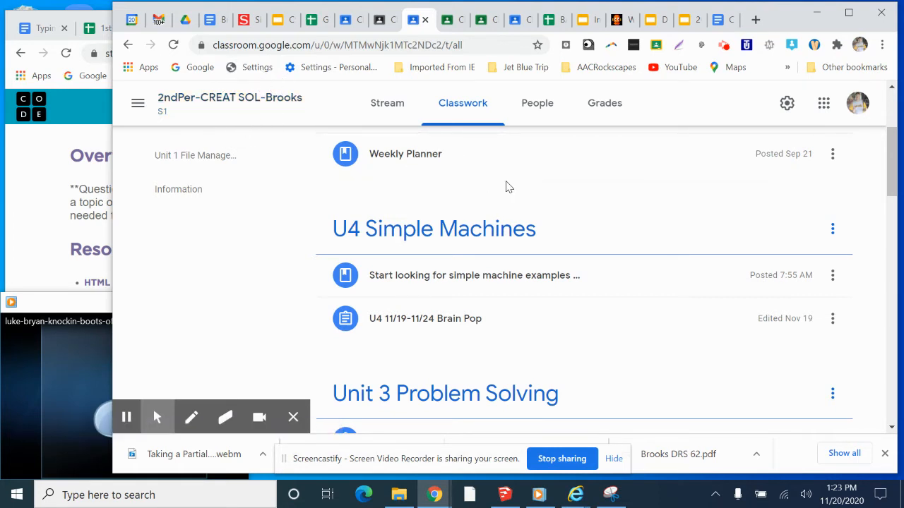
mouse_move(525, 285)
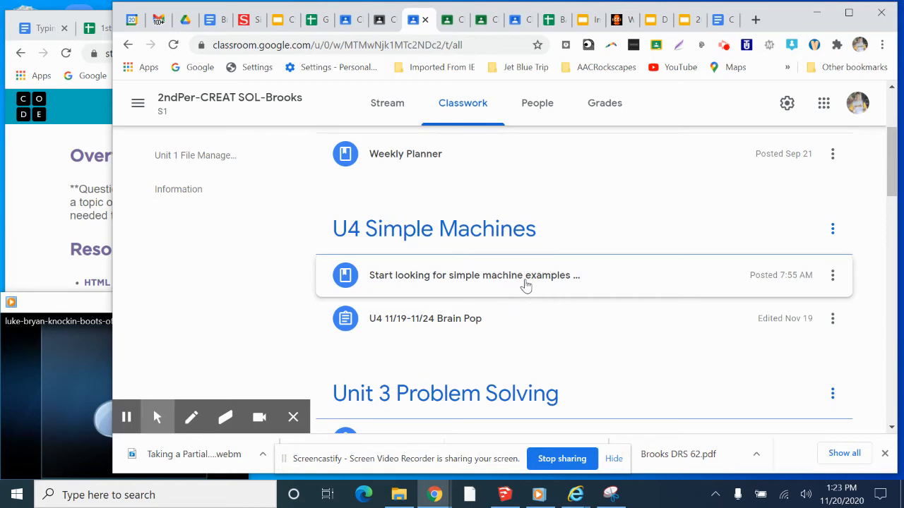
Review the 2nd-period U4 Simple Machines assignments, then bring up the 4thPer-CMP SCI DIS class
left_click(526, 276)
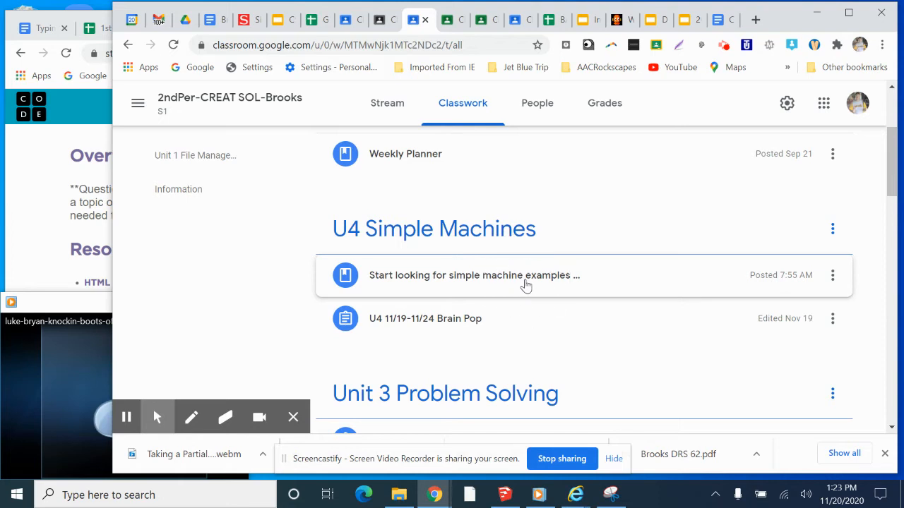
mouse_move(515, 280)
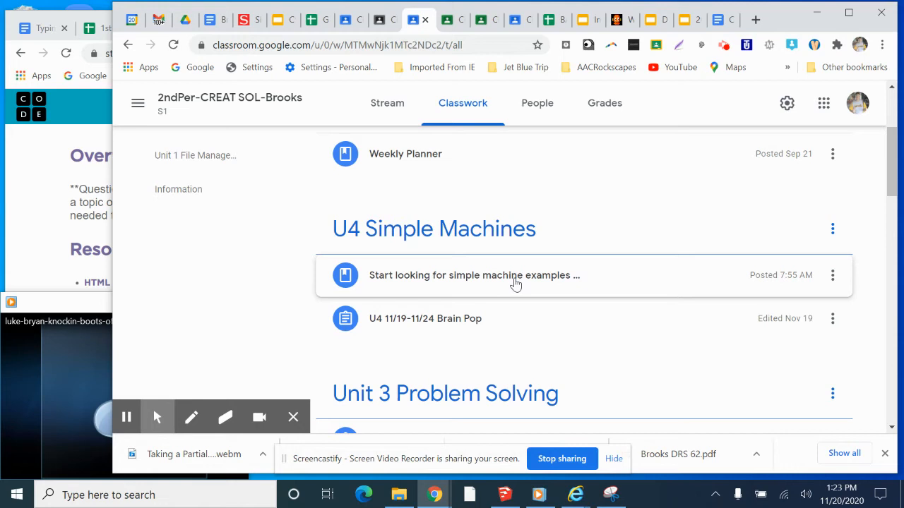
mouse_move(532, 339)
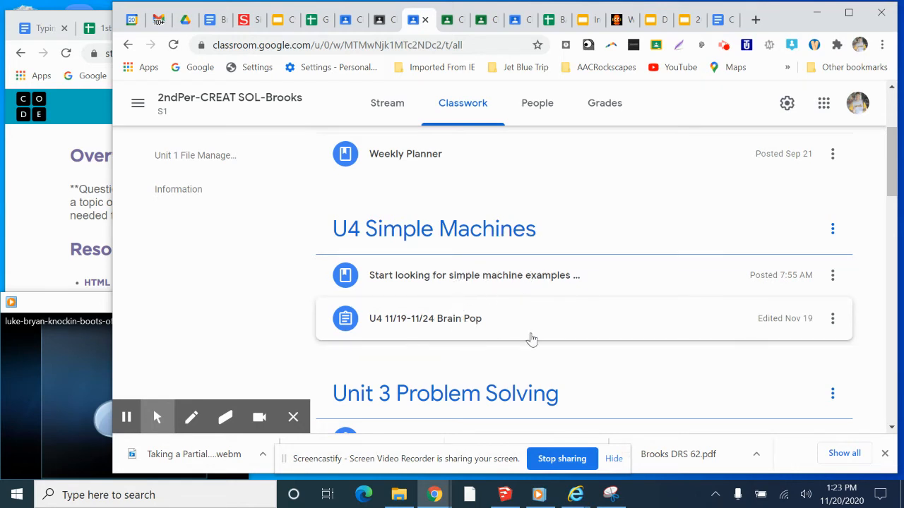
mouse_move(494, 324)
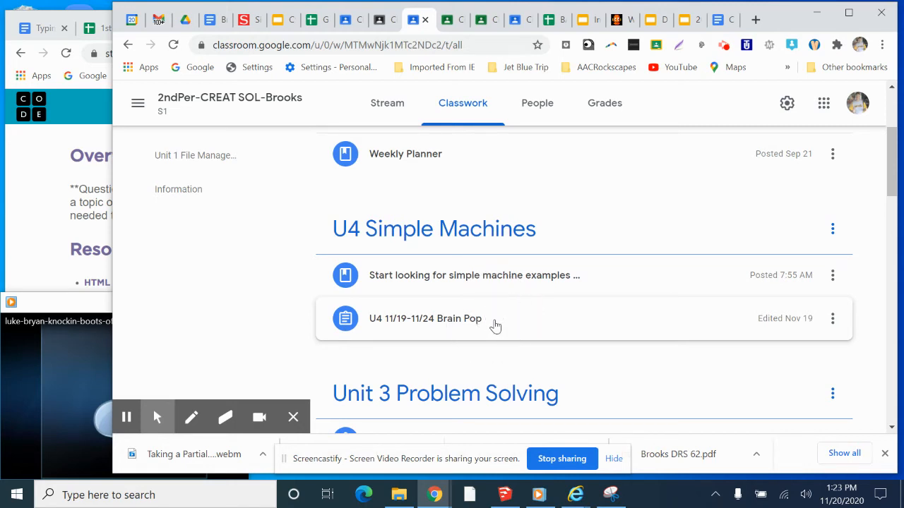
left_click(495, 324)
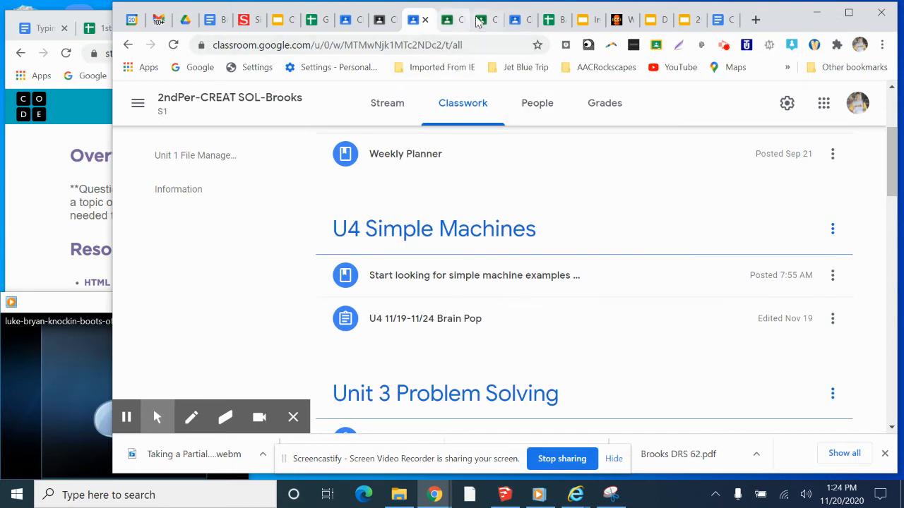
left_click(486, 20)
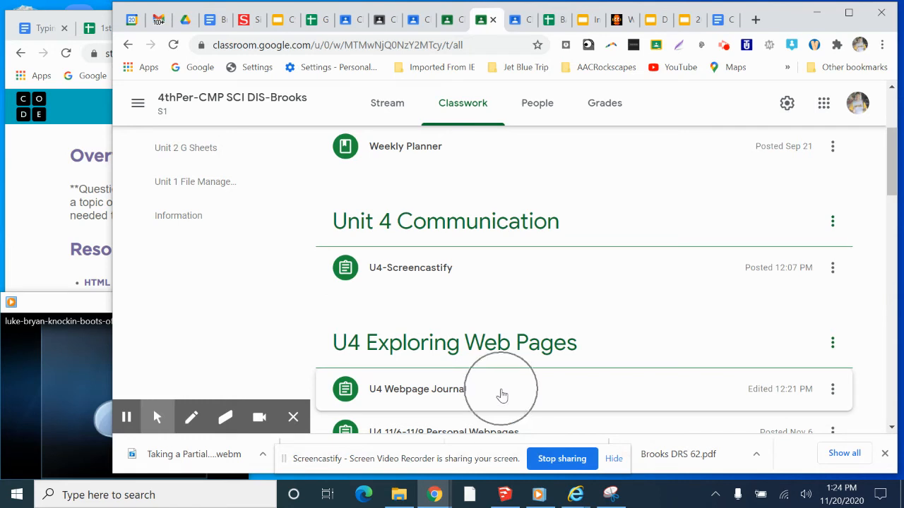
Expand the U4 Webpage Journal assignment (27 assigned), then bring up the 6thPer-COMP APPS class
left_click(418, 390)
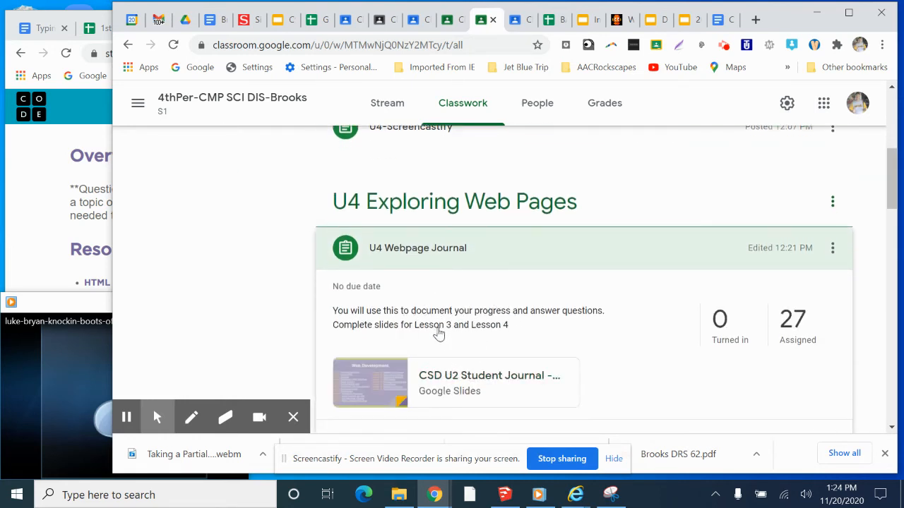
mouse_move(505, 330)
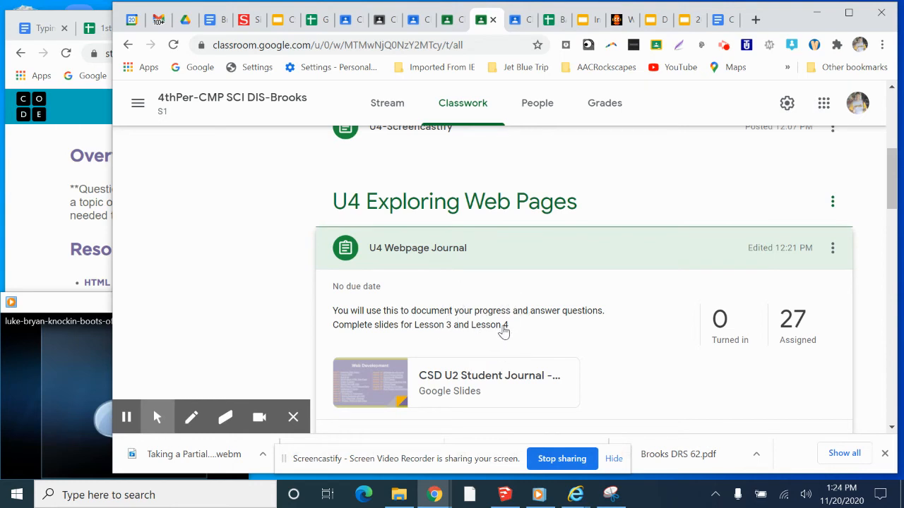
left_click(477, 327)
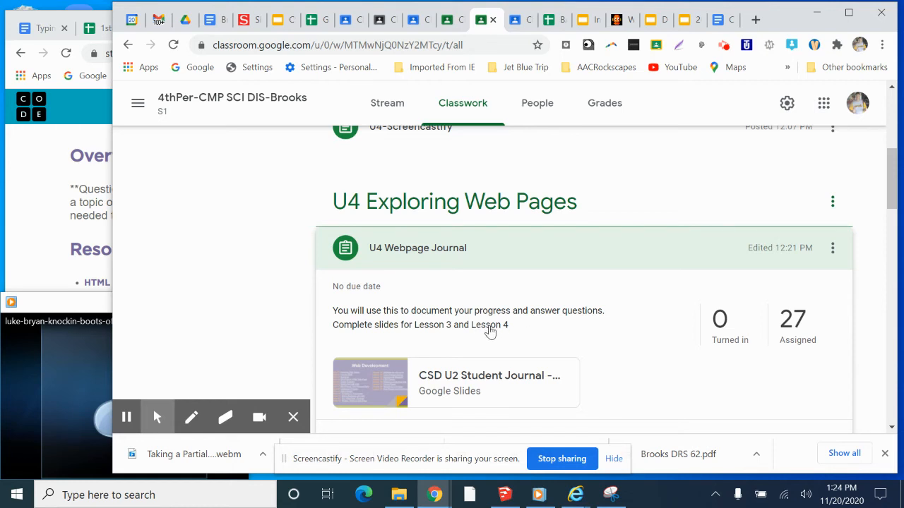
mouse_move(570, 117)
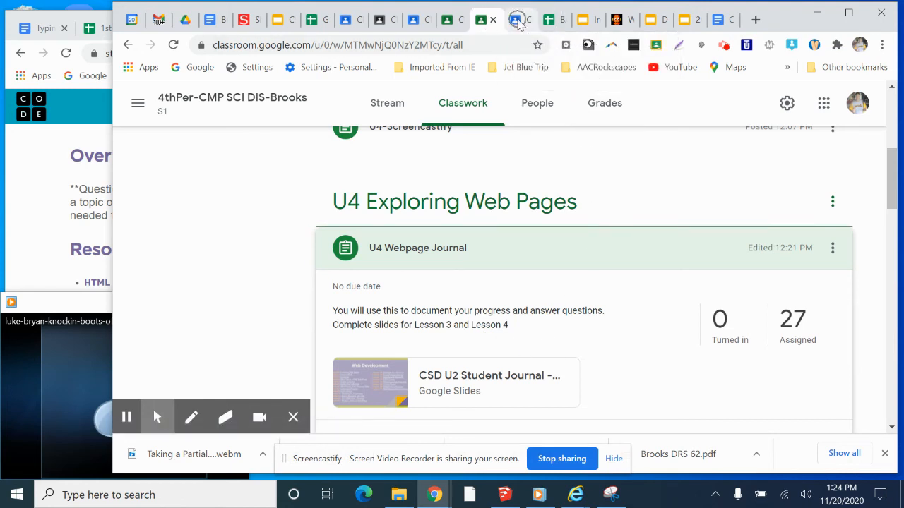
left_click(520, 19)
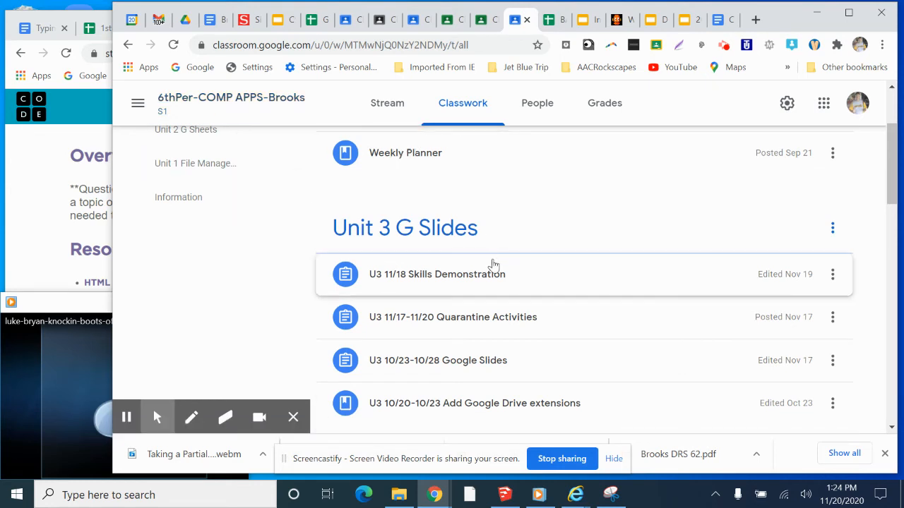
mouse_move(483, 323)
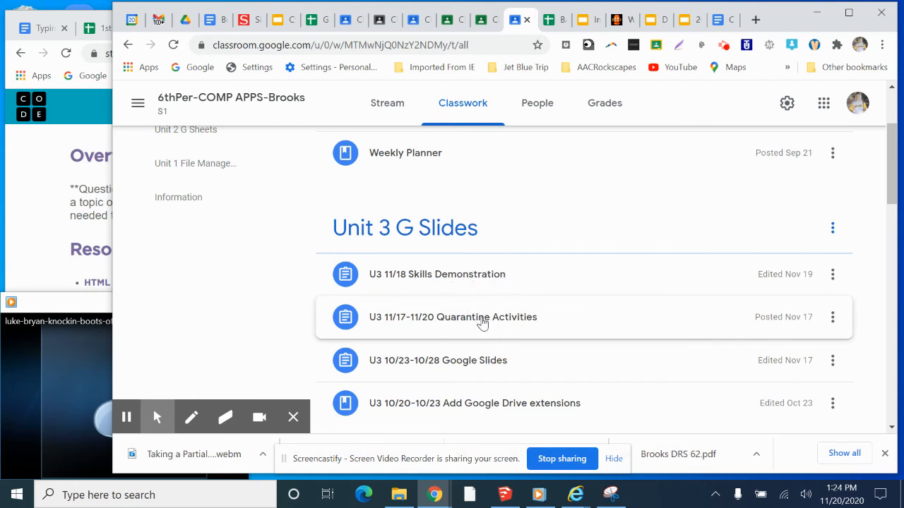
Expand the U3 11/17-11/20 Quarantine Activities assignment showing 3 turned in, 28 assigned
left_click(452, 317)
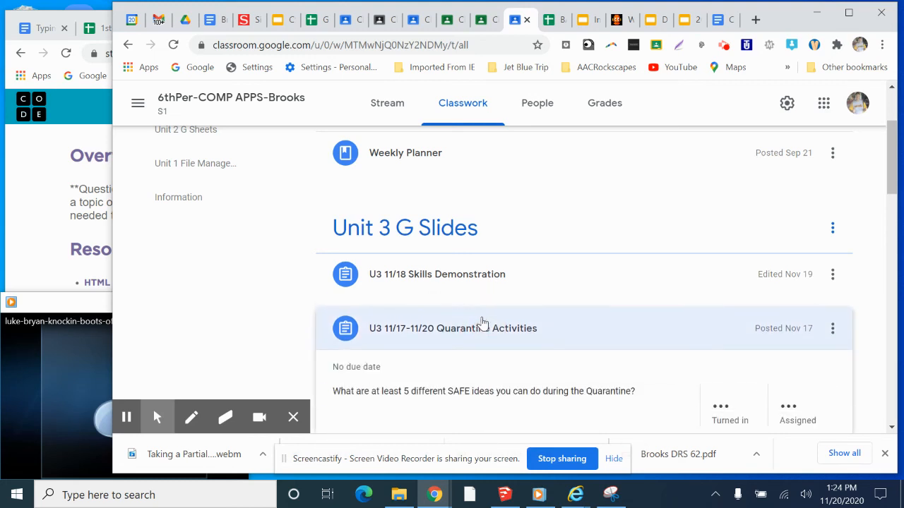
scroll("down", 3)
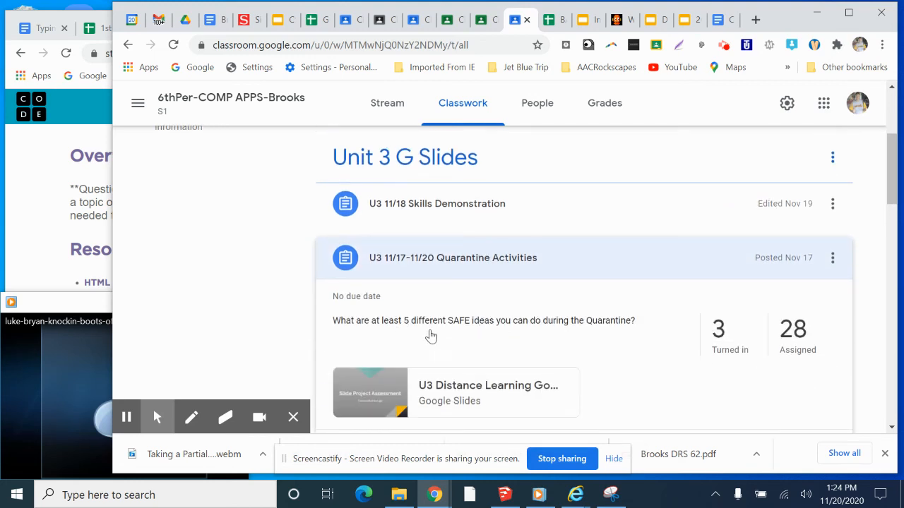
mouse_move(465, 331)
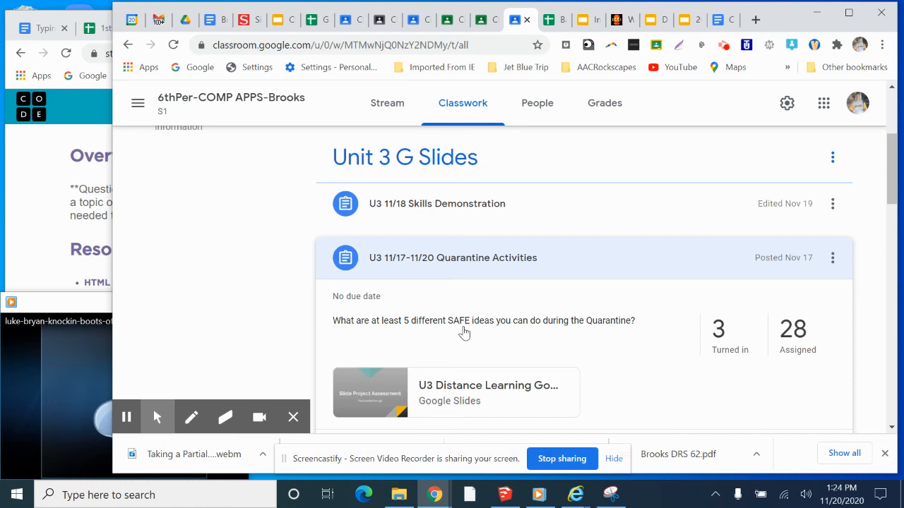
mouse_move(477, 212)
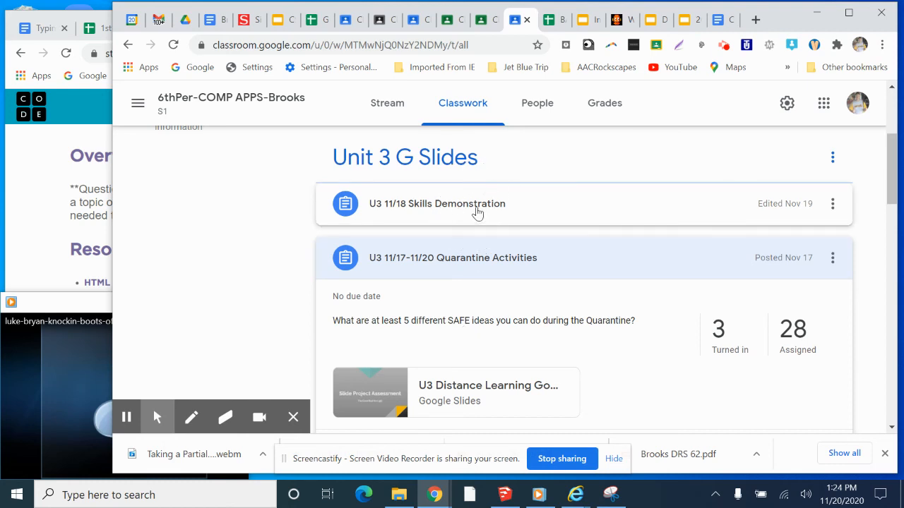
mouse_move(483, 334)
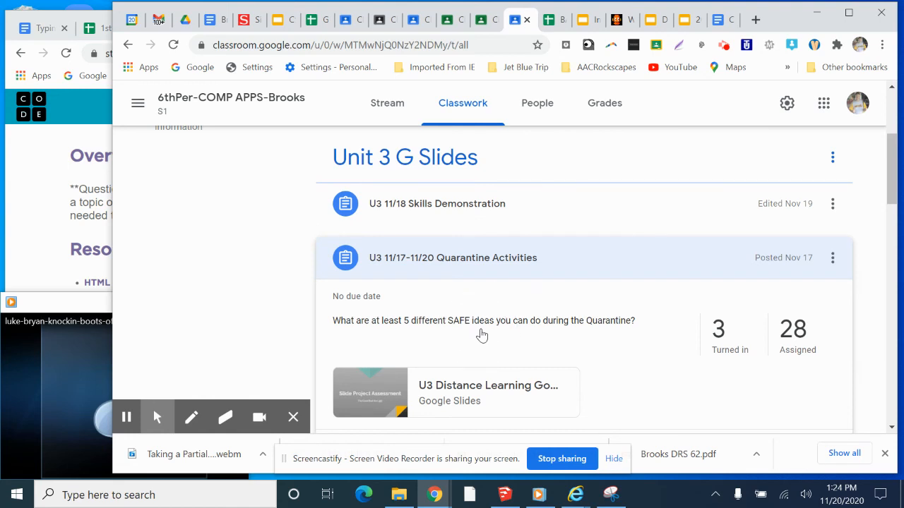
mouse_move(359, 317)
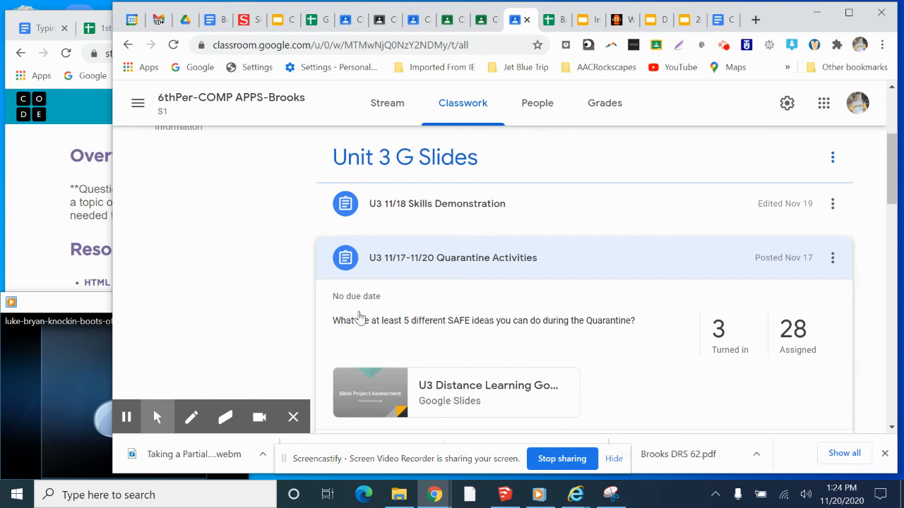
mouse_move(249, 274)
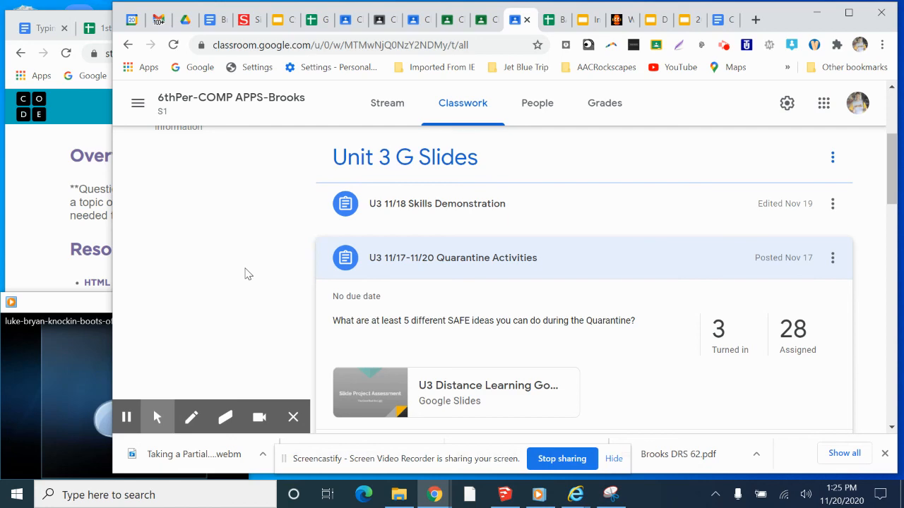
mouse_move(127, 418)
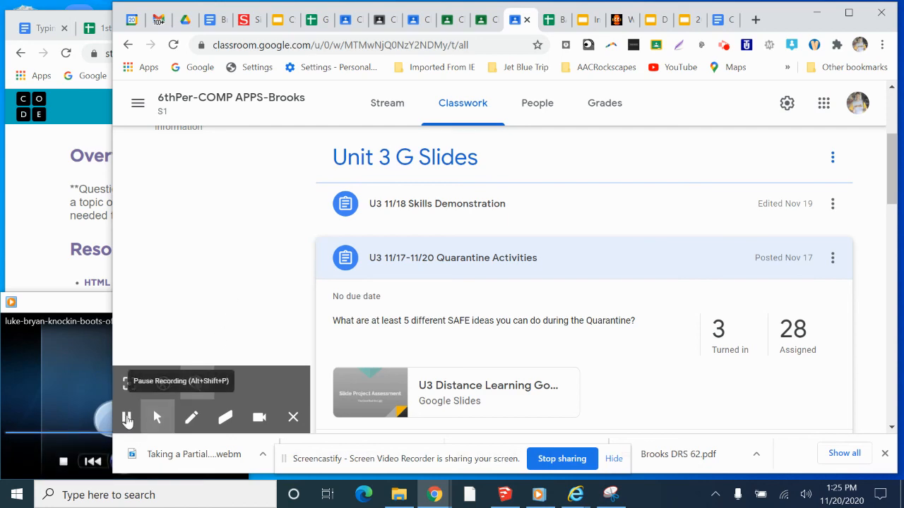